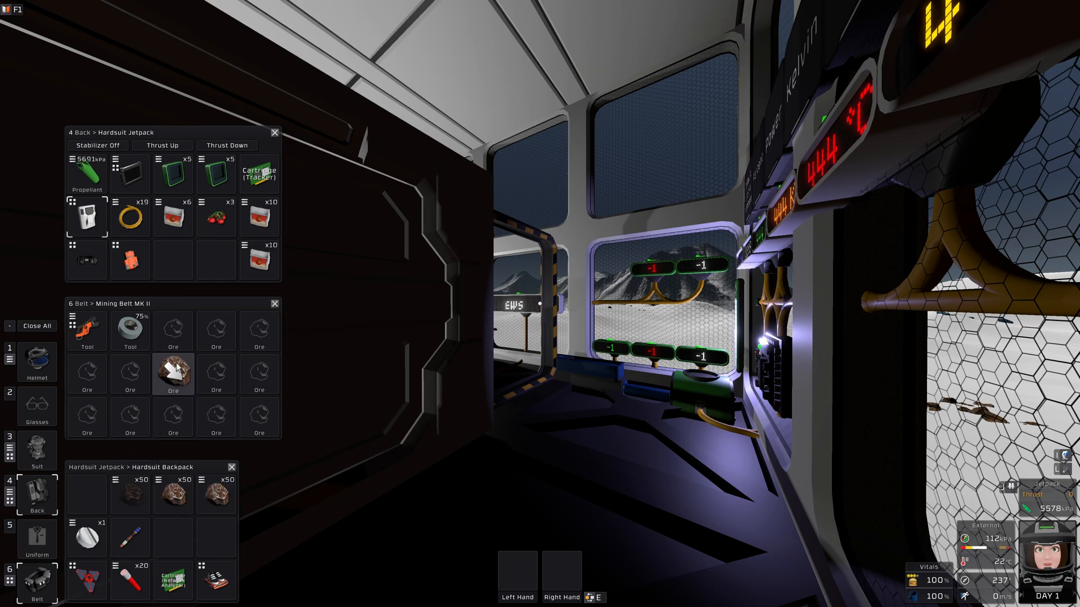
mouse_move(173, 217)
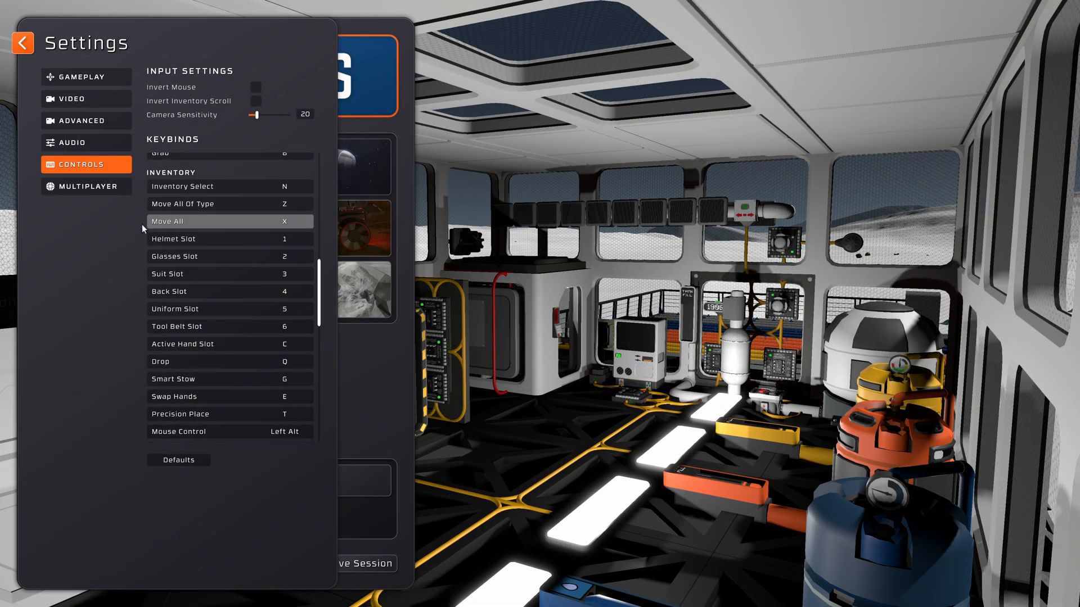
mouse_move(259, 221)
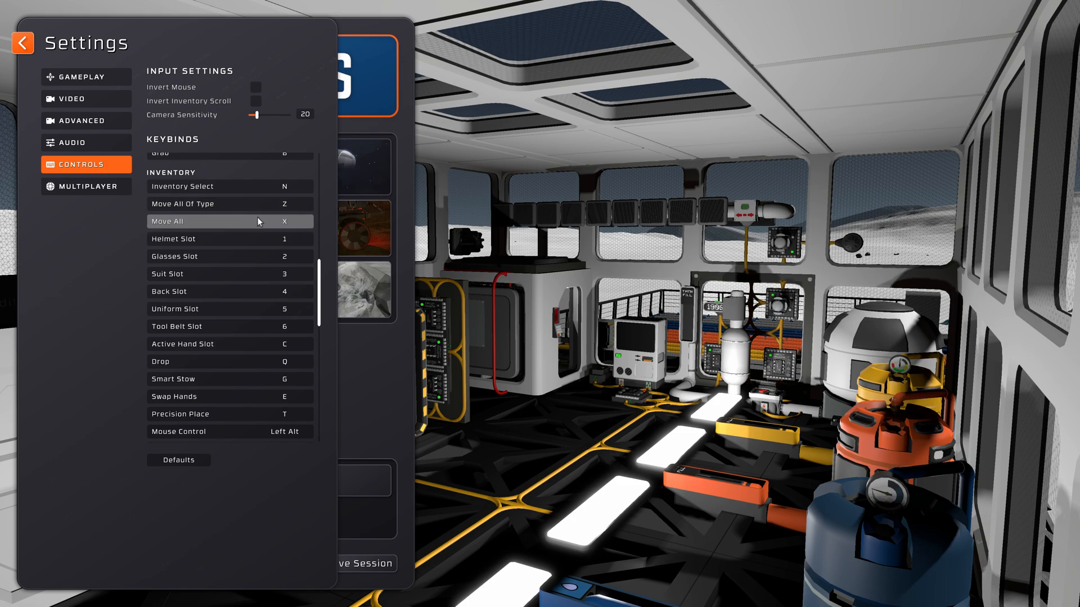
mouse_move(370, 214)
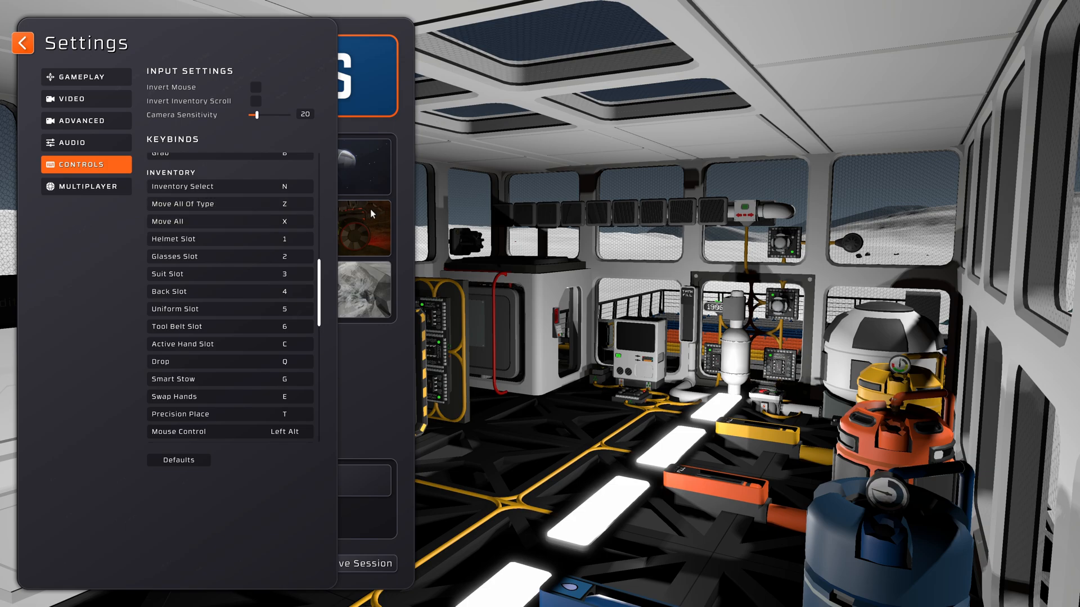